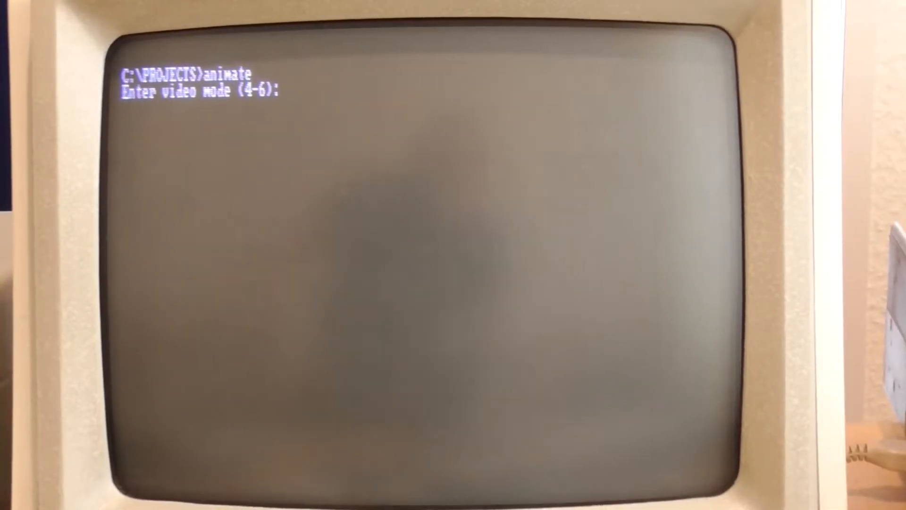
Step: Enter video mode 4 at the animate program's 'Enter video mode (4-6)' prompt
type("4")
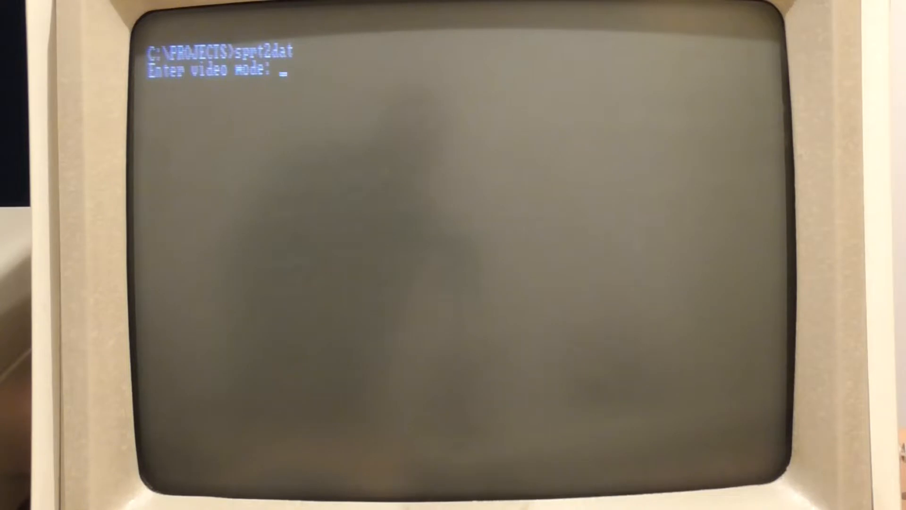
Step: Give the sprite converter video mode 4 and input file ufo.pcx so the cyan UFO is drawn
type("4")
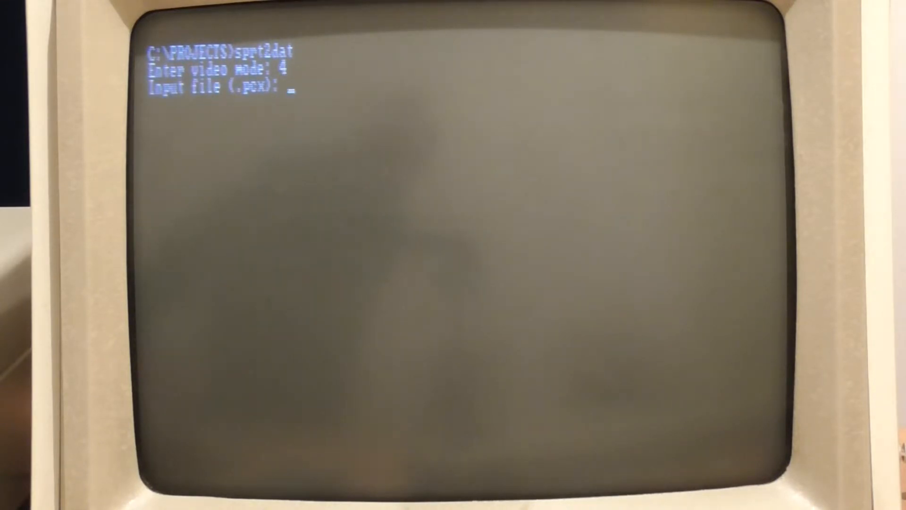
type("ufo")
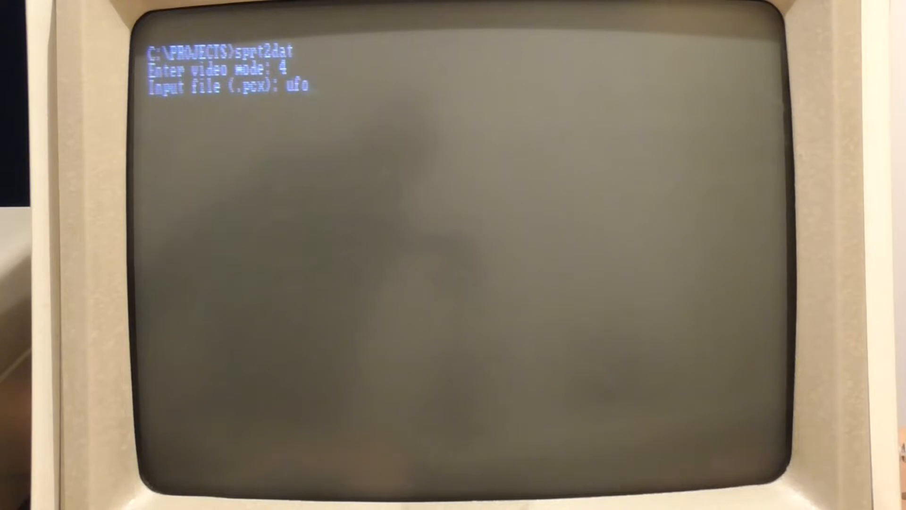
type(".pcx")
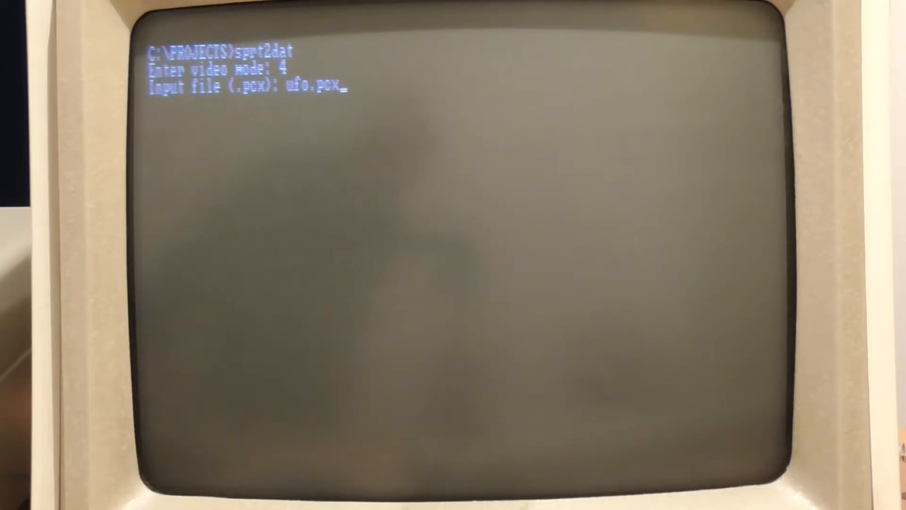
key("Return")
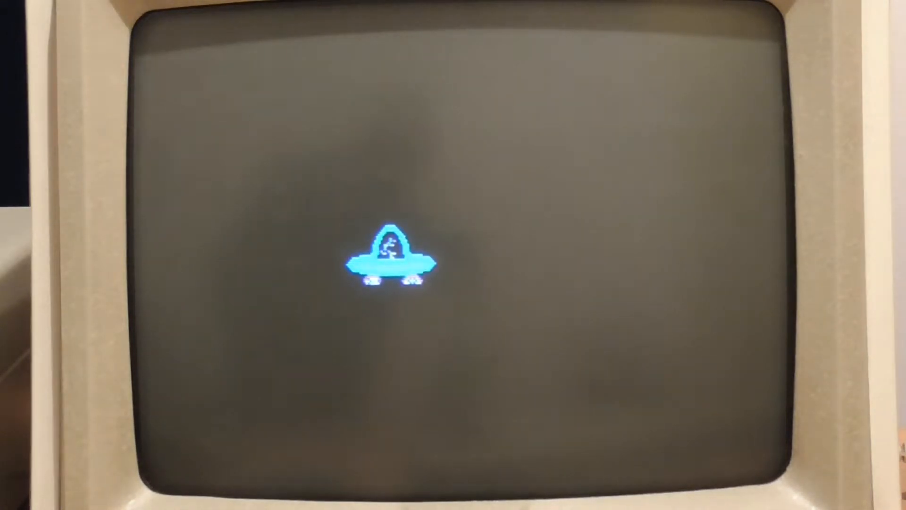